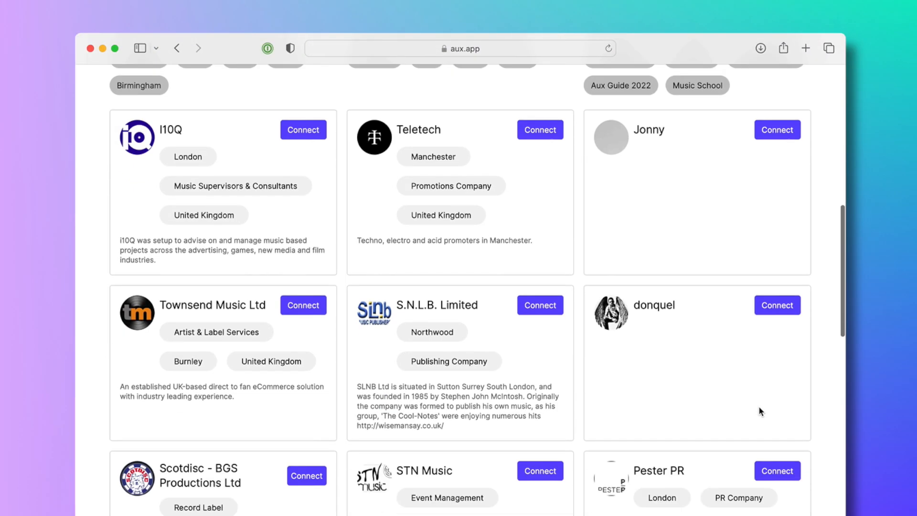
# - Submit the account sign-up and land on the Feed of recently added files
pyautogui.scroll(-3)
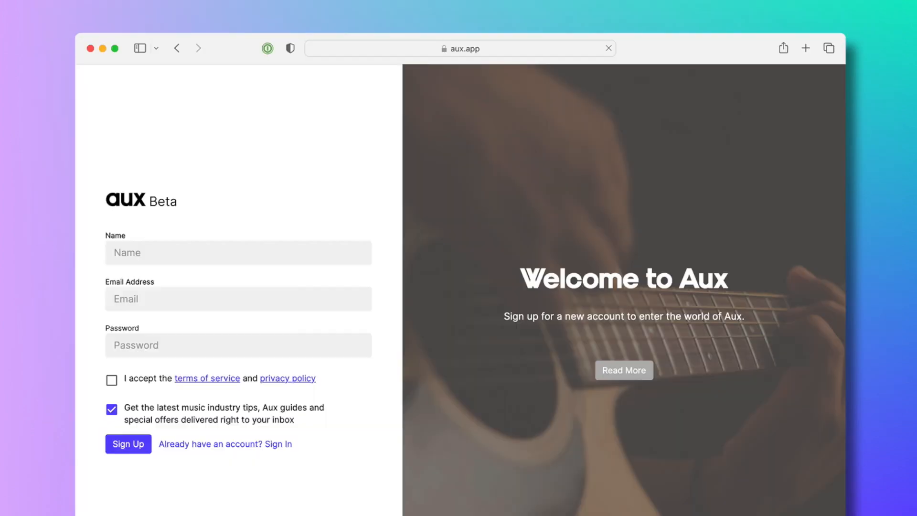
pyautogui.click(623, 370)
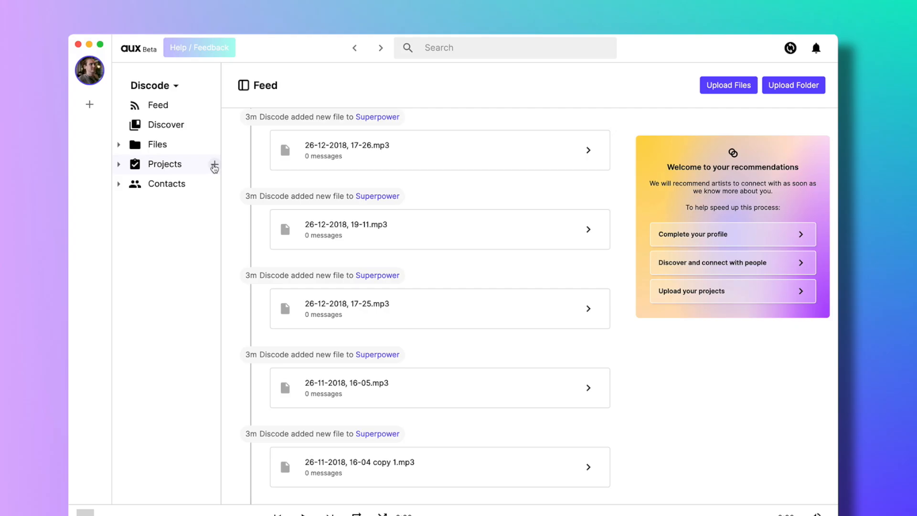
# - Create the 'November' project synced from the November folder on the computer, then return to the Feed
pyautogui.click(214, 165)
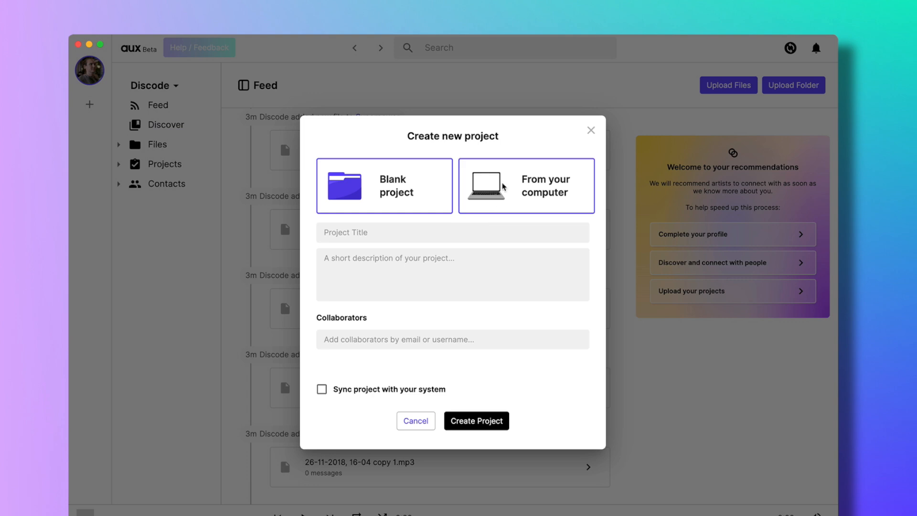
pyautogui.click(526, 185)
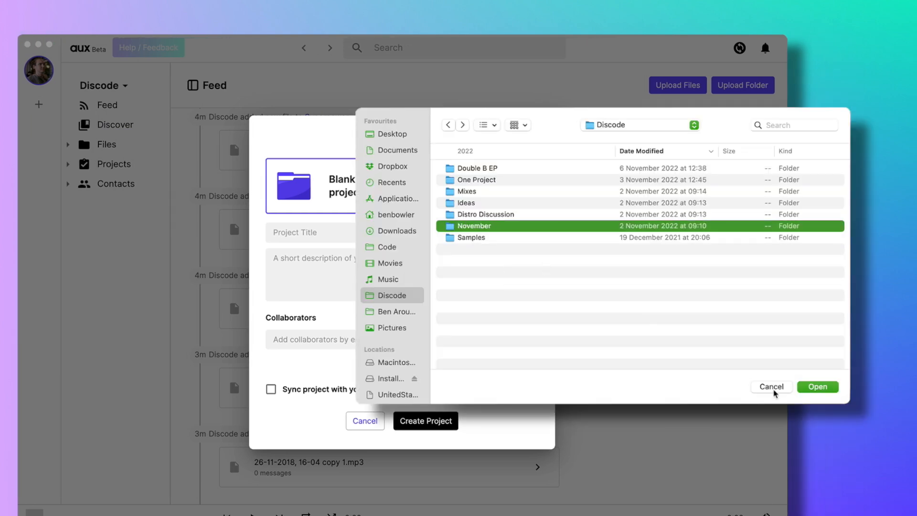
pyautogui.click(817, 387)
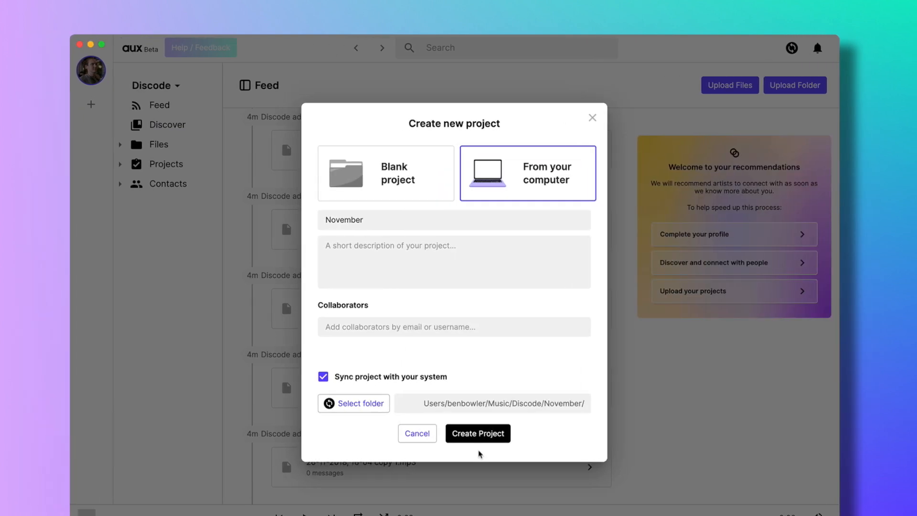
pyautogui.click(477, 434)
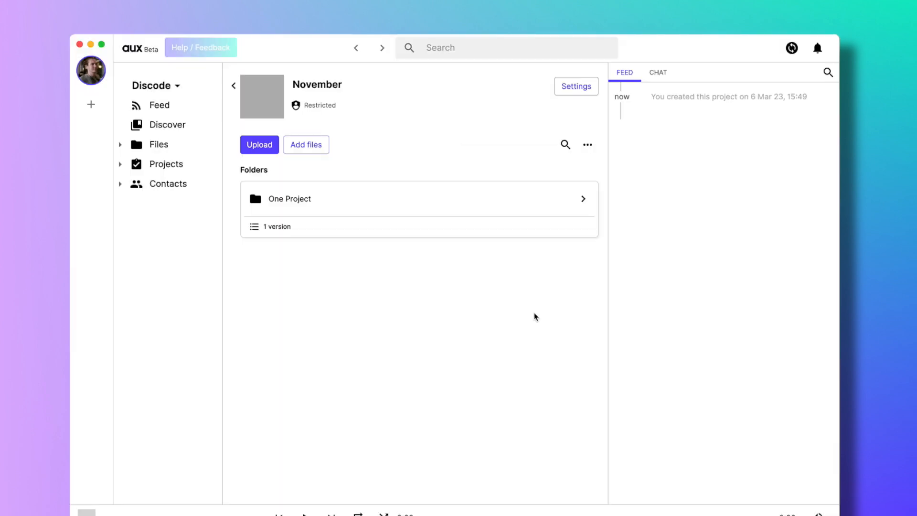
pyautogui.click(791, 48)
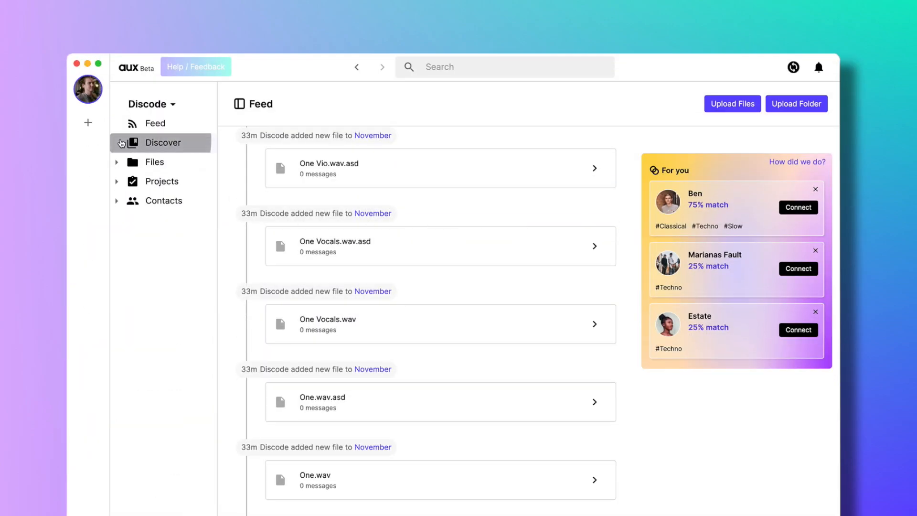
pyautogui.click(164, 143)
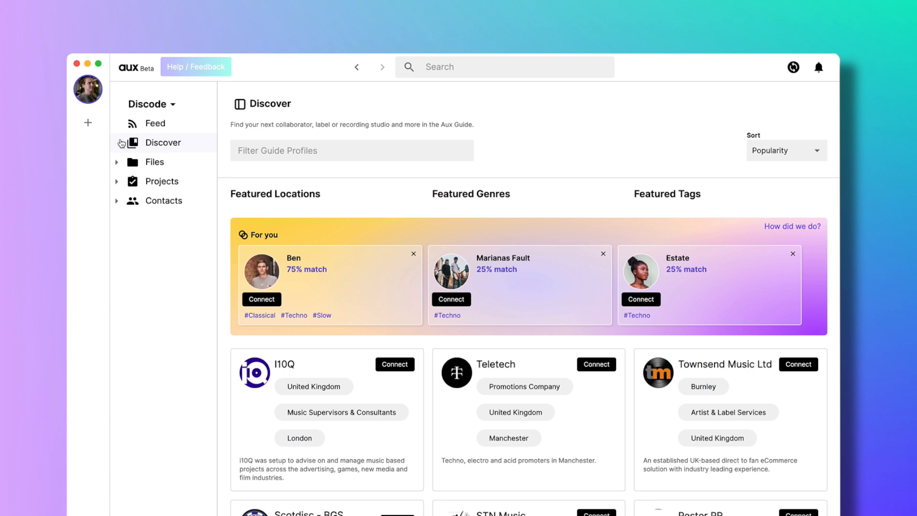
pyautogui.moveTo(156, 124)
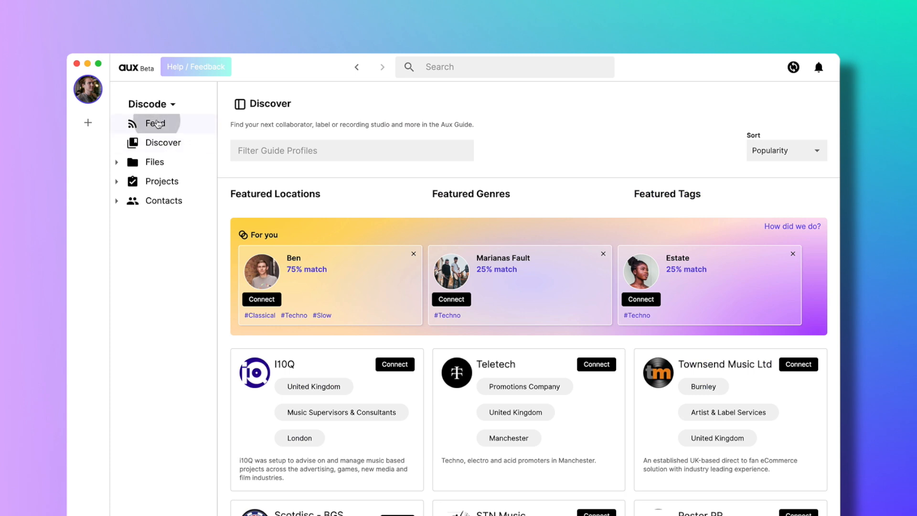
pyautogui.click(156, 123)
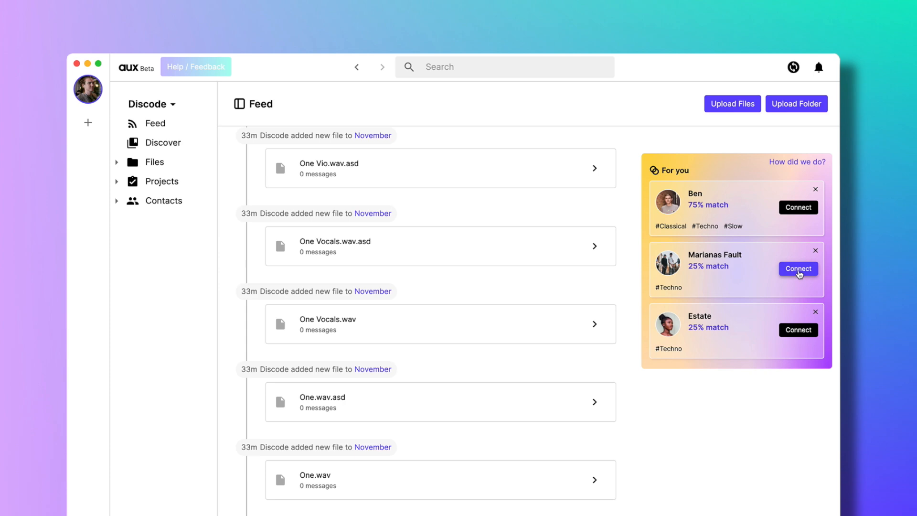